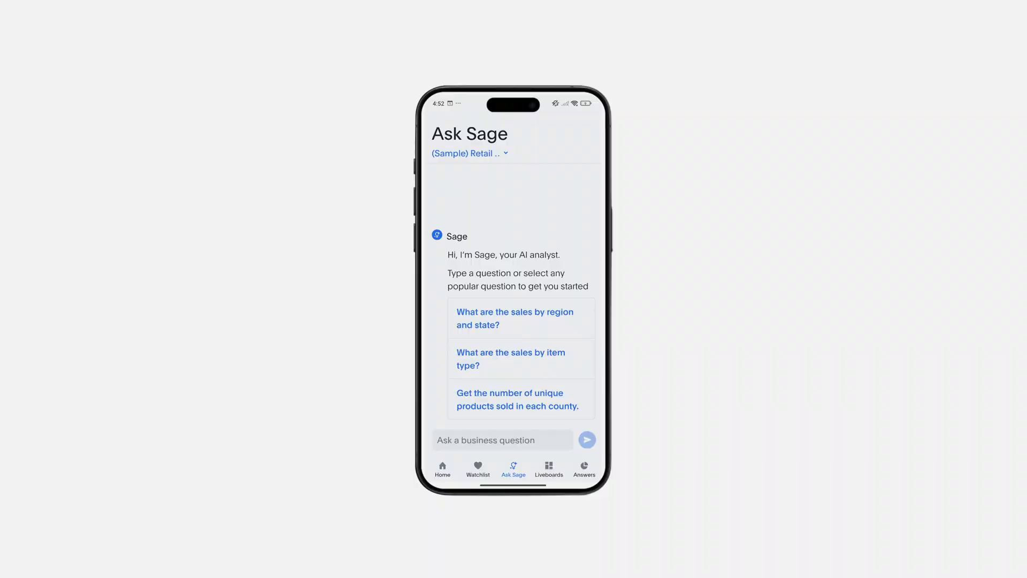
- Ask Sage the monthly sales question and mark its sales-by-region line chart as a correct answer
type("What are our monthly sales this")
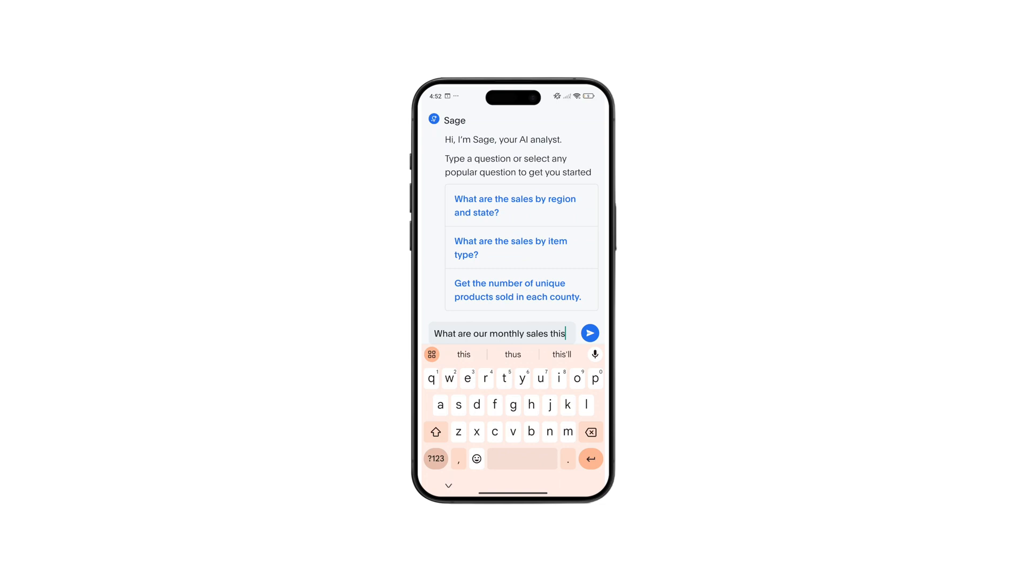
left_click(589, 332)
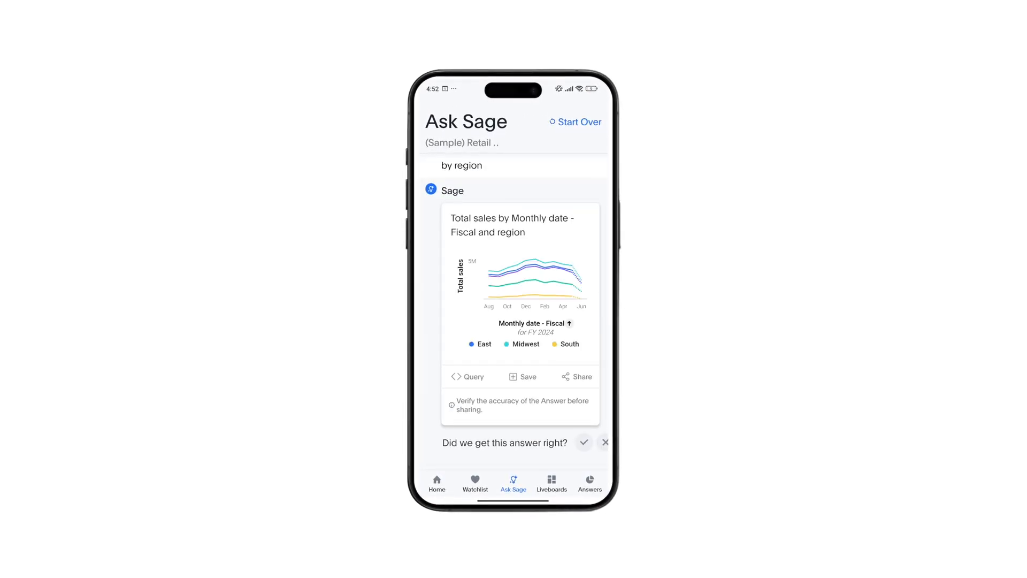
left_click(582, 446)
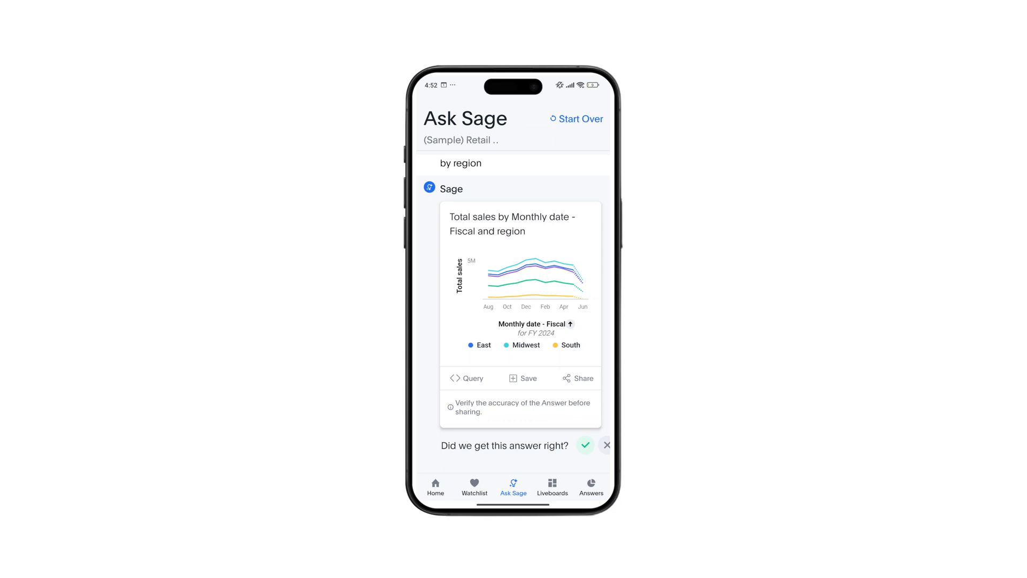
left_click(584, 445)
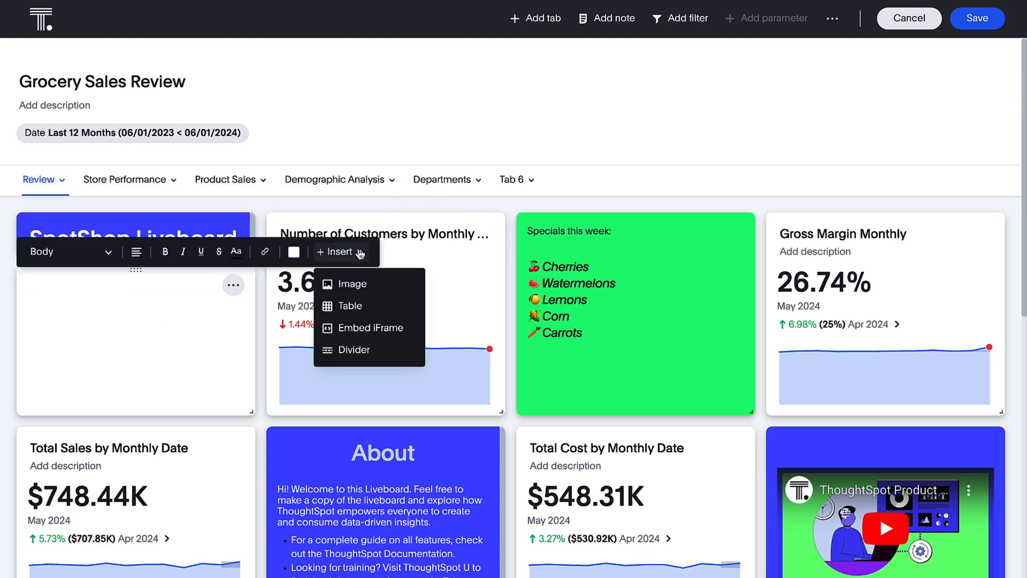
- Insert an image into the SpotShop note and set the green specials note text to Title style
left_click(349, 282)
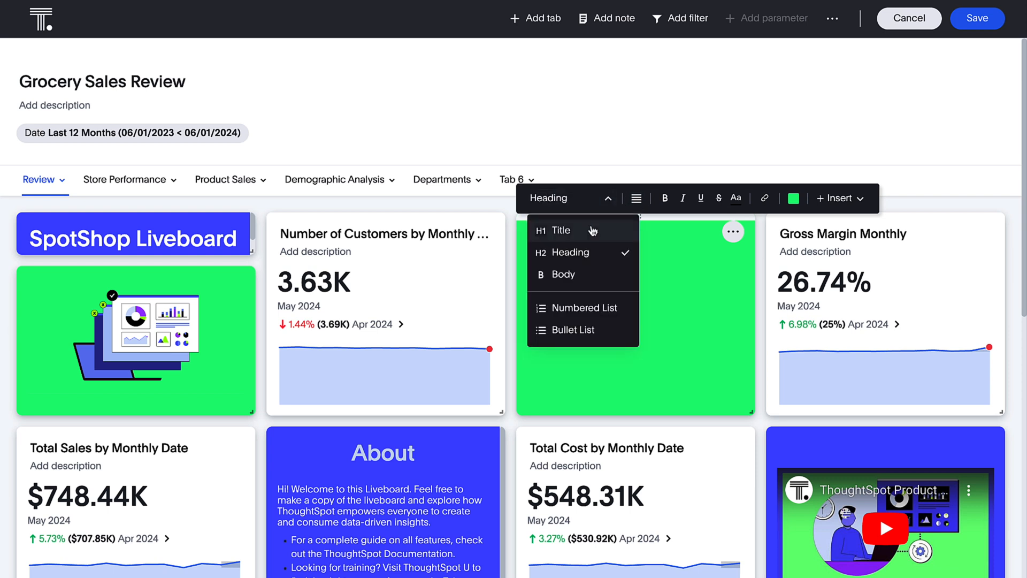
left_click(682, 198)
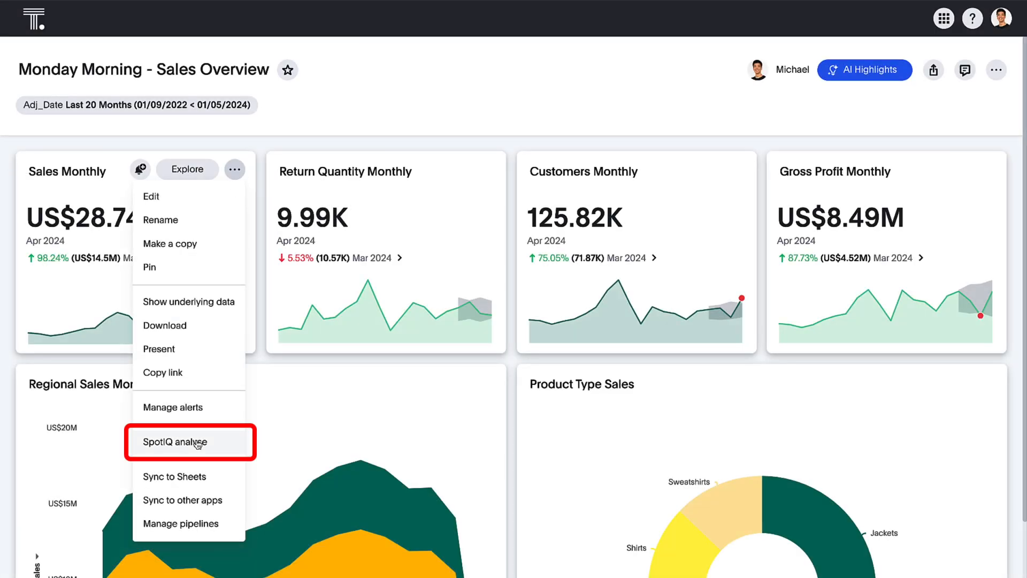
- Run a SpotIQ Forecasting analysis on the Sales Monthly tile and view the resulting forecast chart
left_click(190, 442)
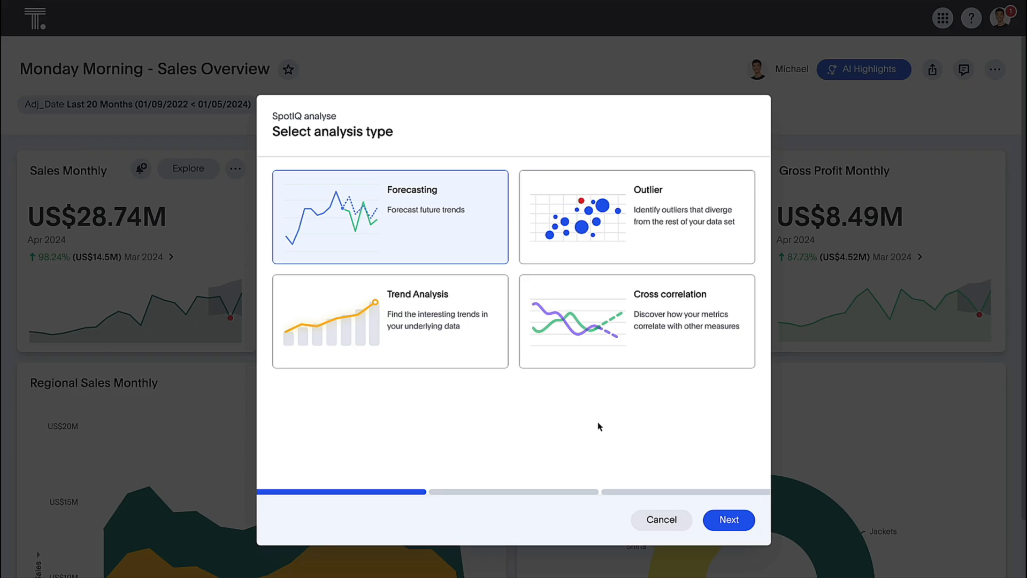
left_click(728, 520)
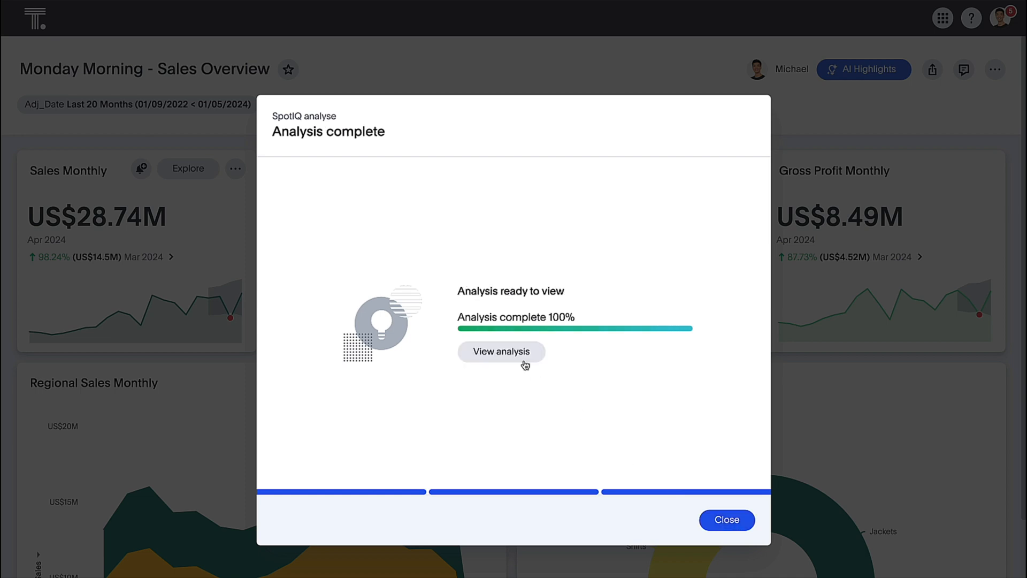
left_click(500, 352)
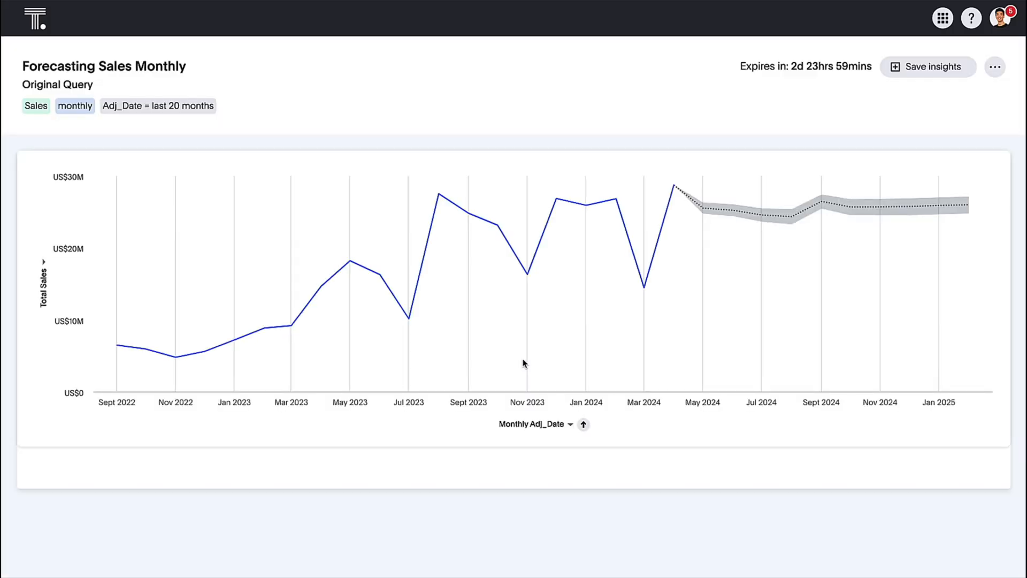
mouse_move(727, 211)
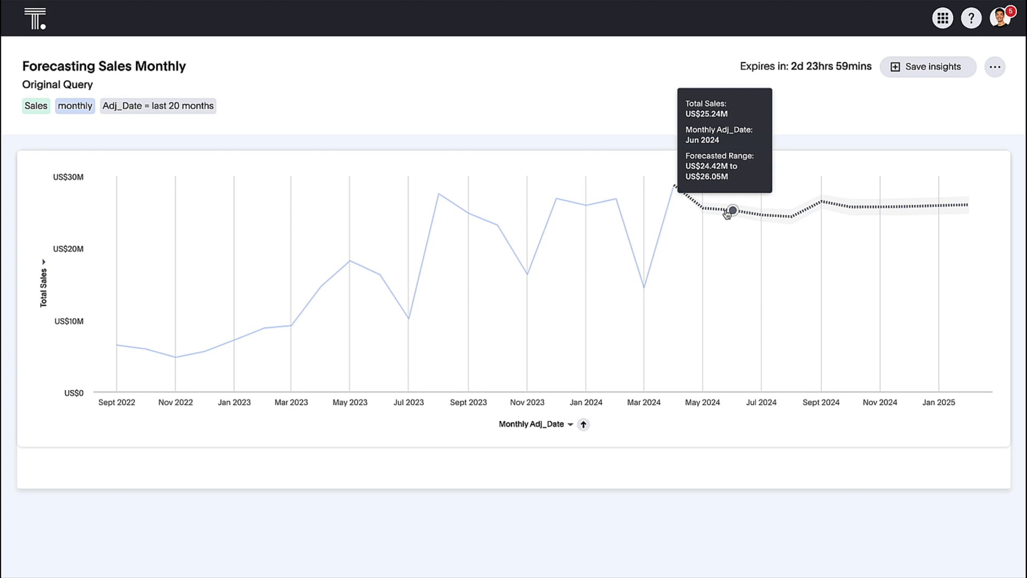
mouse_move(789, 216)
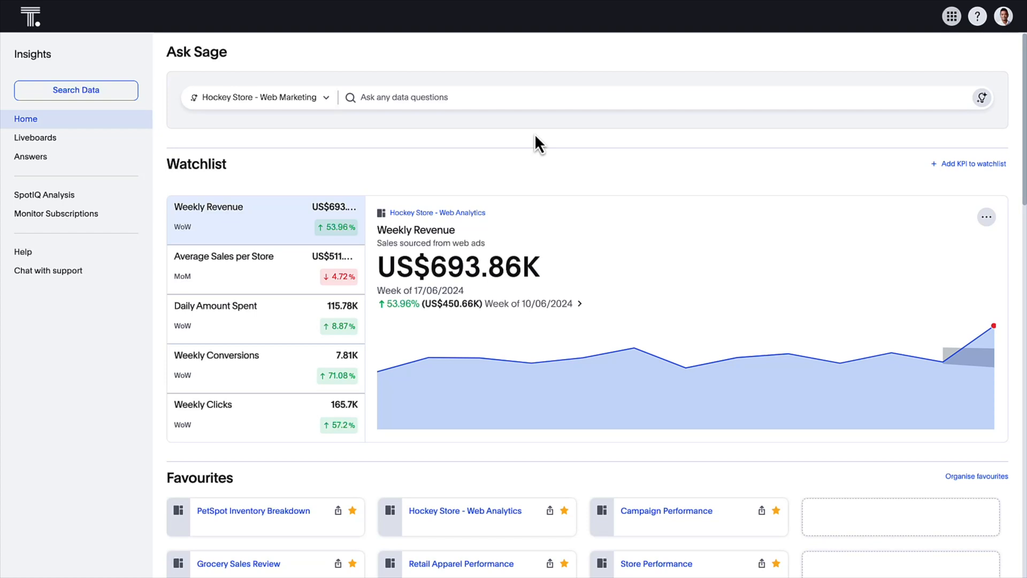
mouse_move(389, 174)
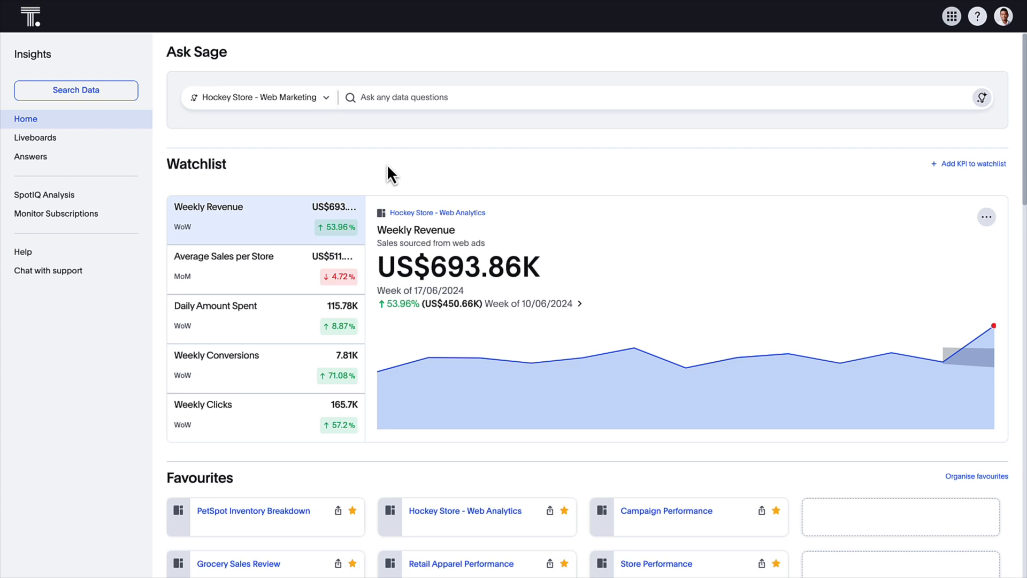
- Show the Weekly Conversions KPI in the watchlist, explain its latest anomaly, then dismiss the explanation
scroll("down", 3)
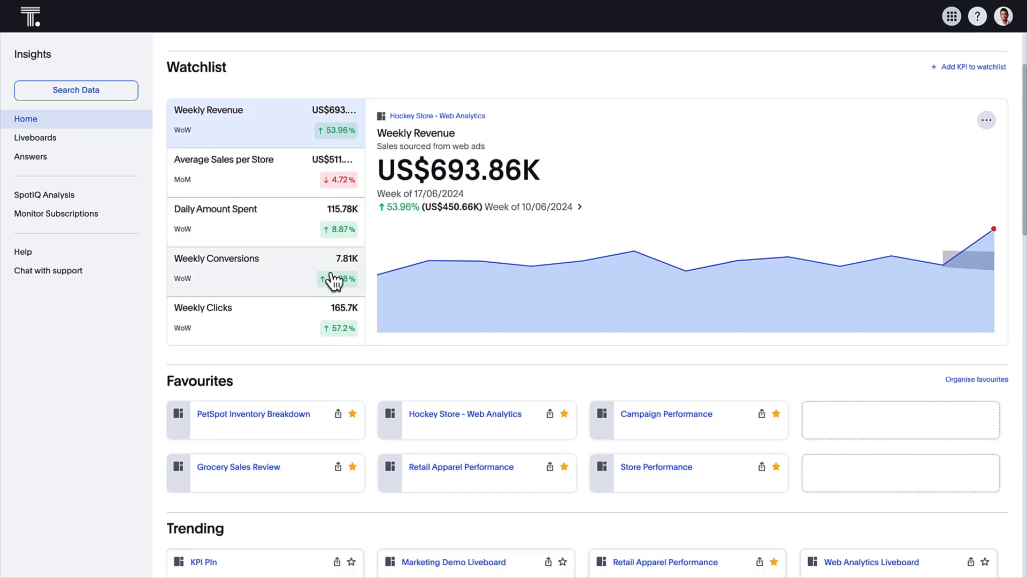
left_click(216, 258)
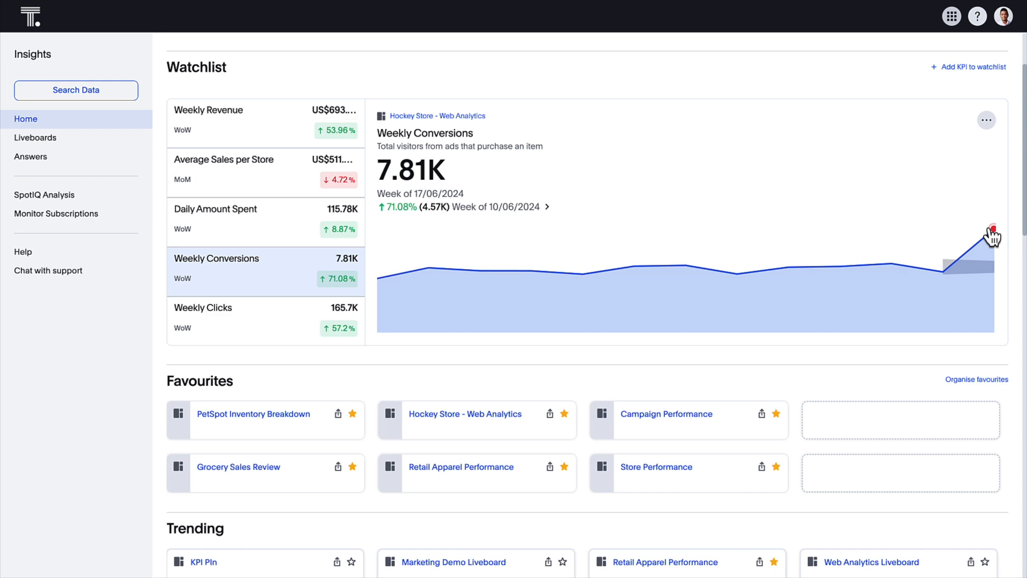
mouse_move(991, 238)
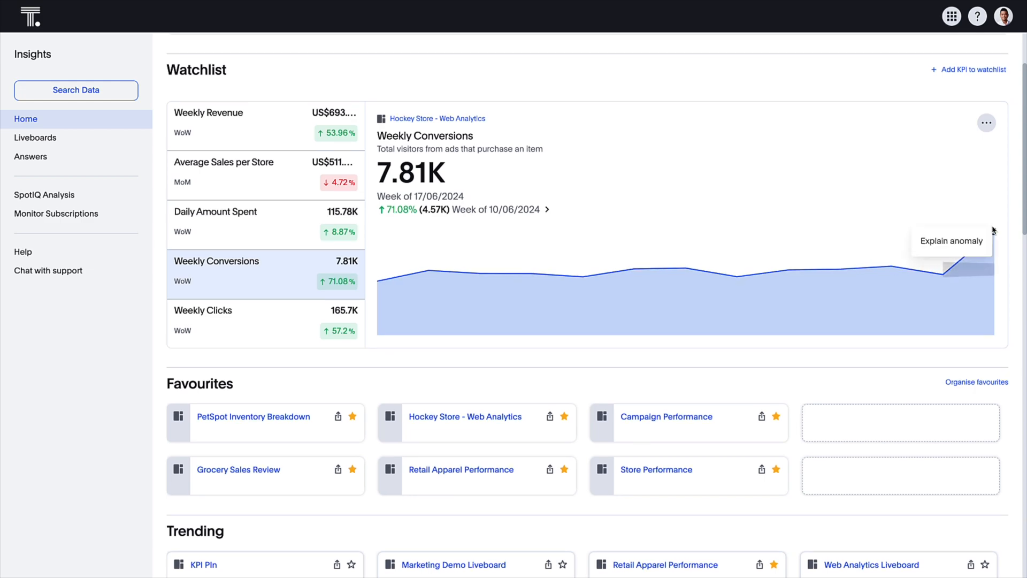
left_click(950, 241)
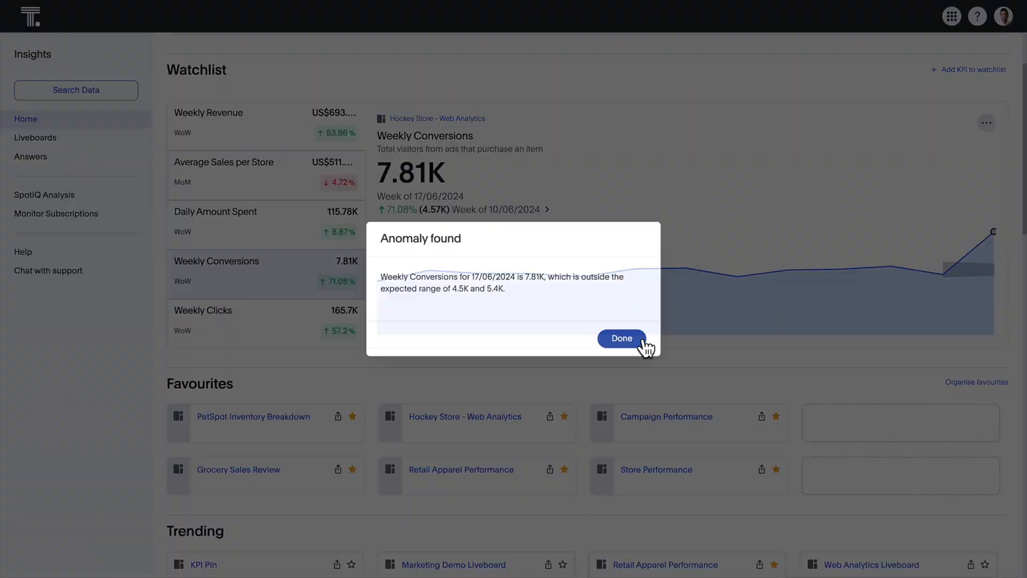
left_click(621, 340)
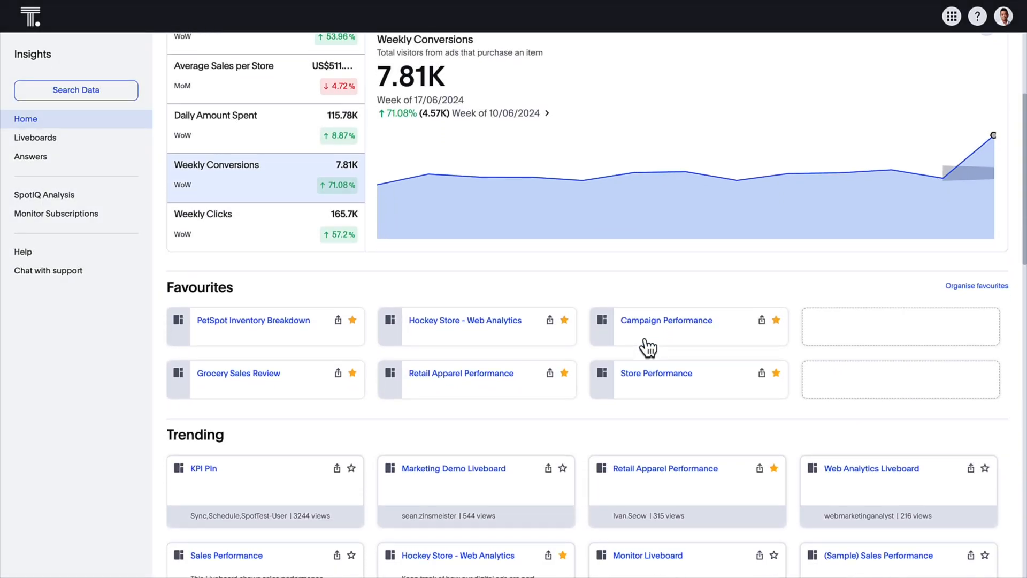
- Scroll through trending liveboards and advanced tutorial videos down to the Library section
scroll("down", 3)
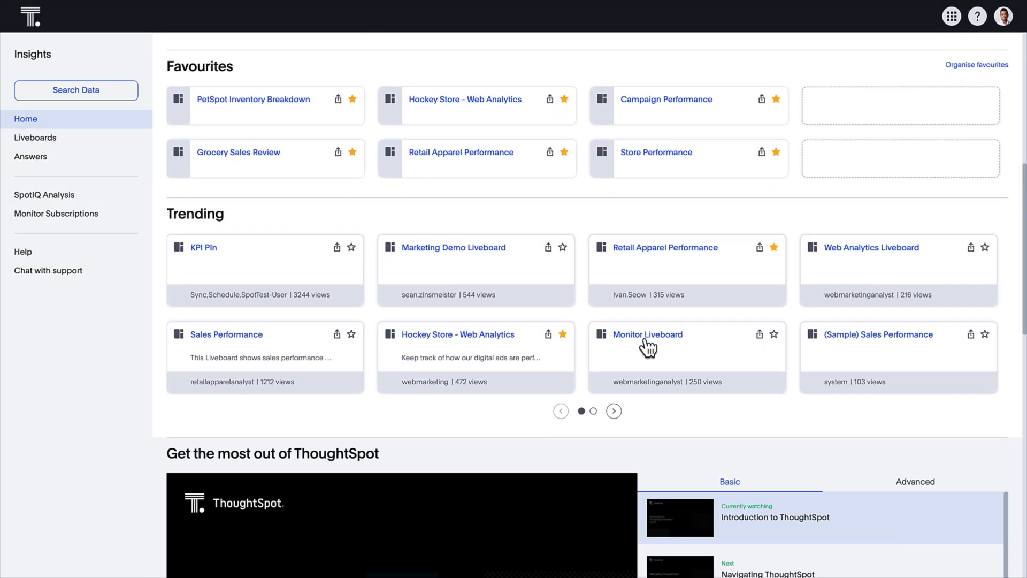
left_click(614, 343)
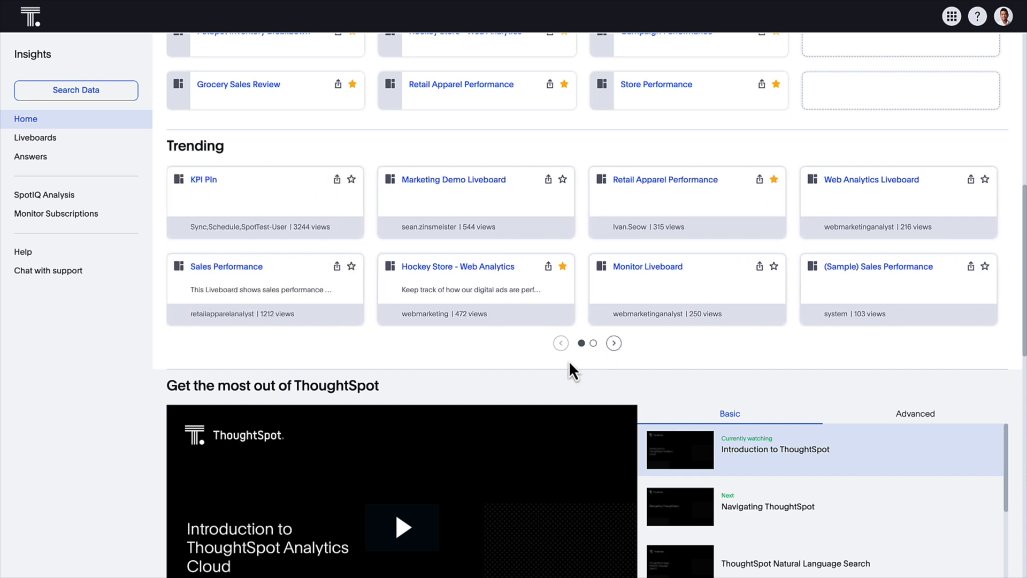
scroll("down", 3)
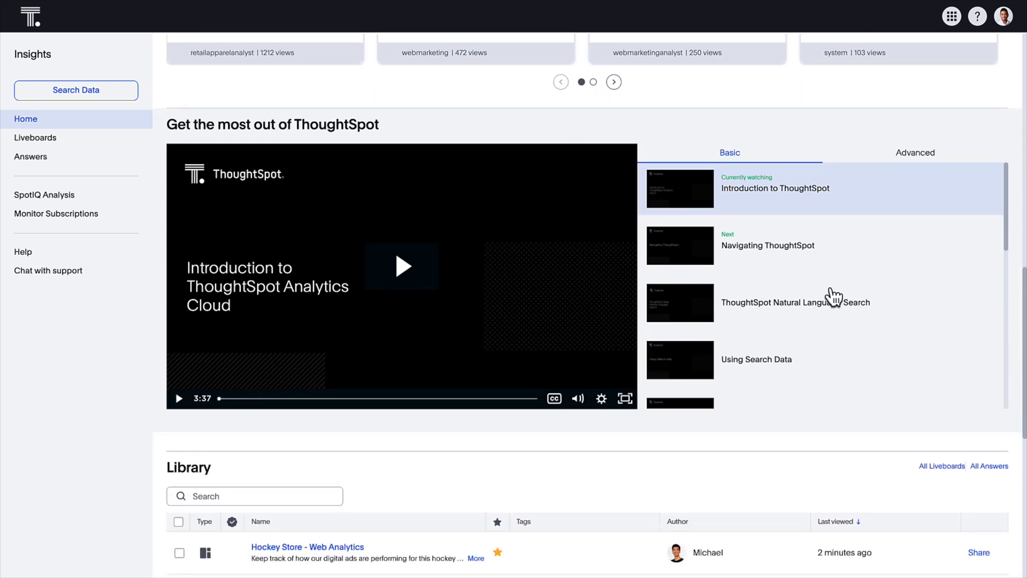
left_click(915, 152)
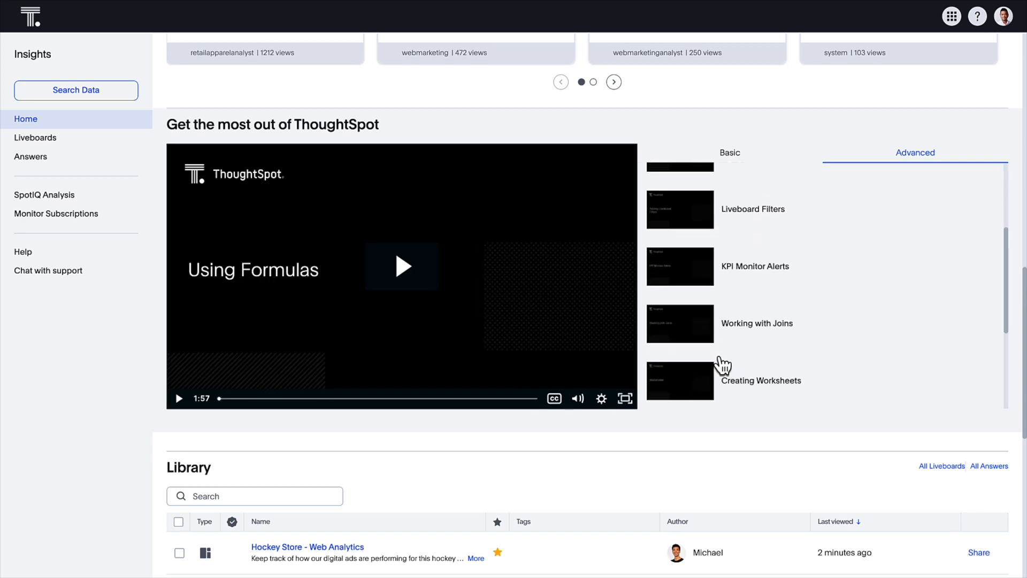
scroll("down", 3)
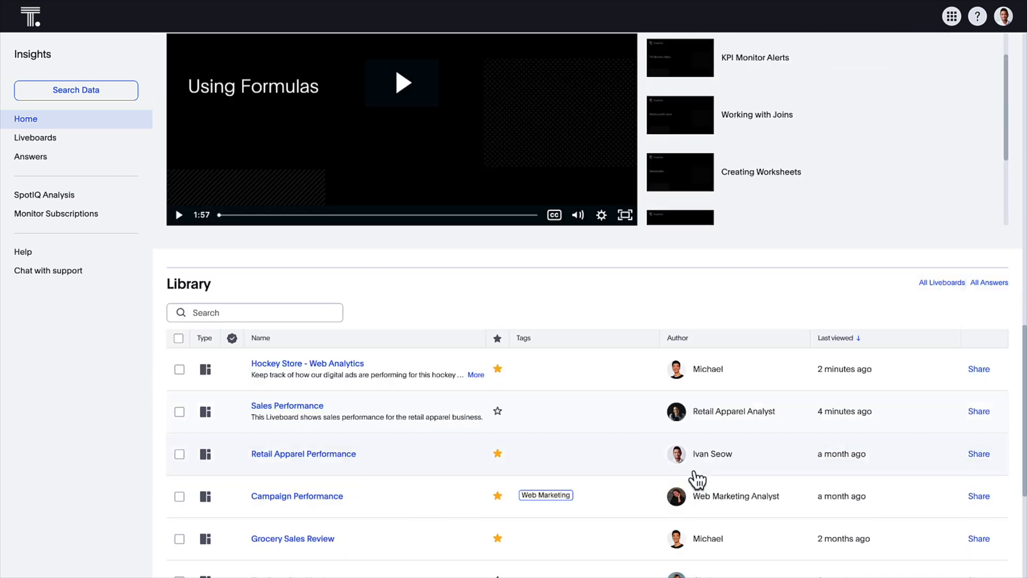
- Filter the home-page Library by author so it lists only Michael's liveboards and answers
scroll("down", 3)
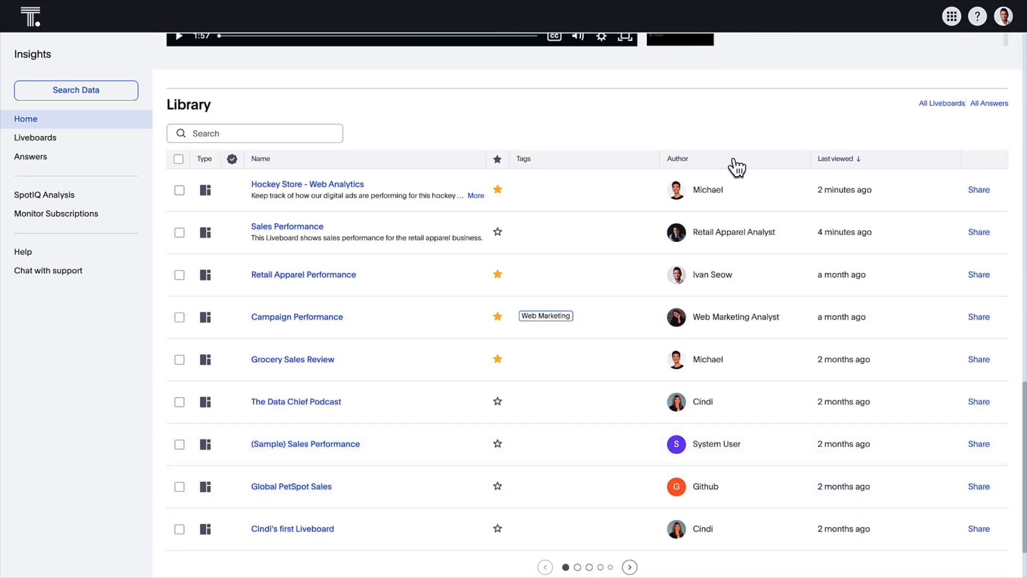
left_click(679, 158)
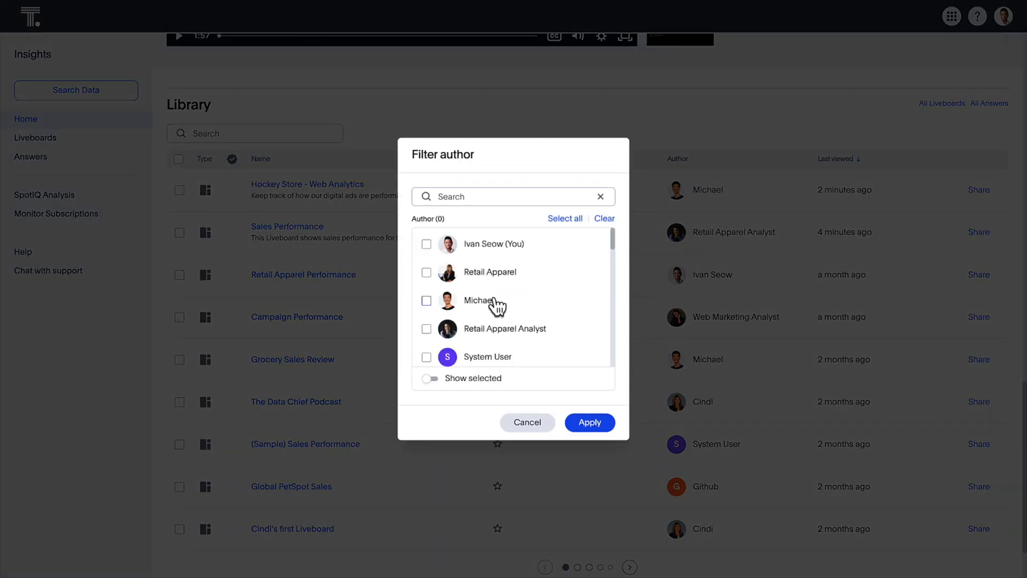
left_click(589, 422)
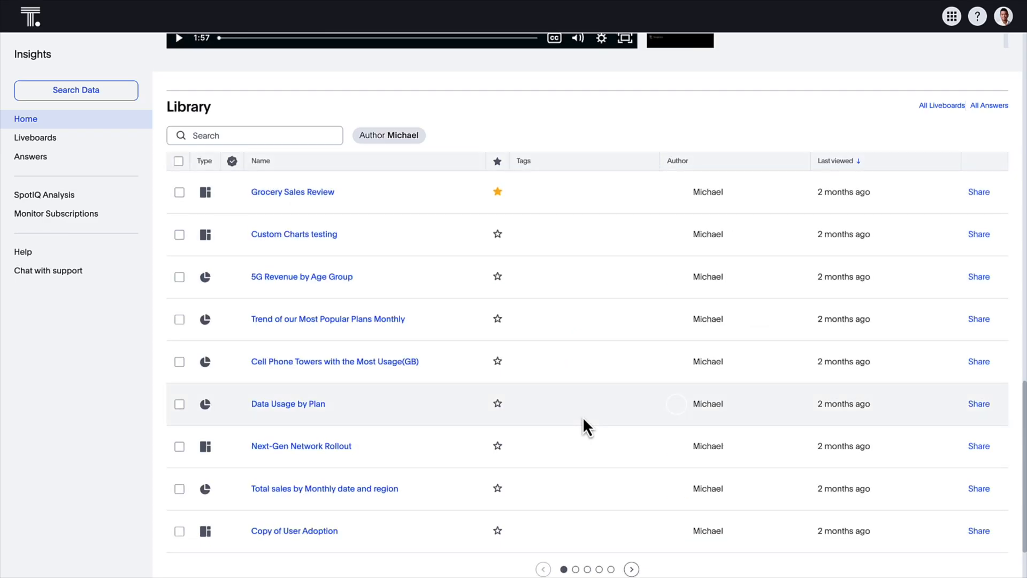
scroll("down", 3)
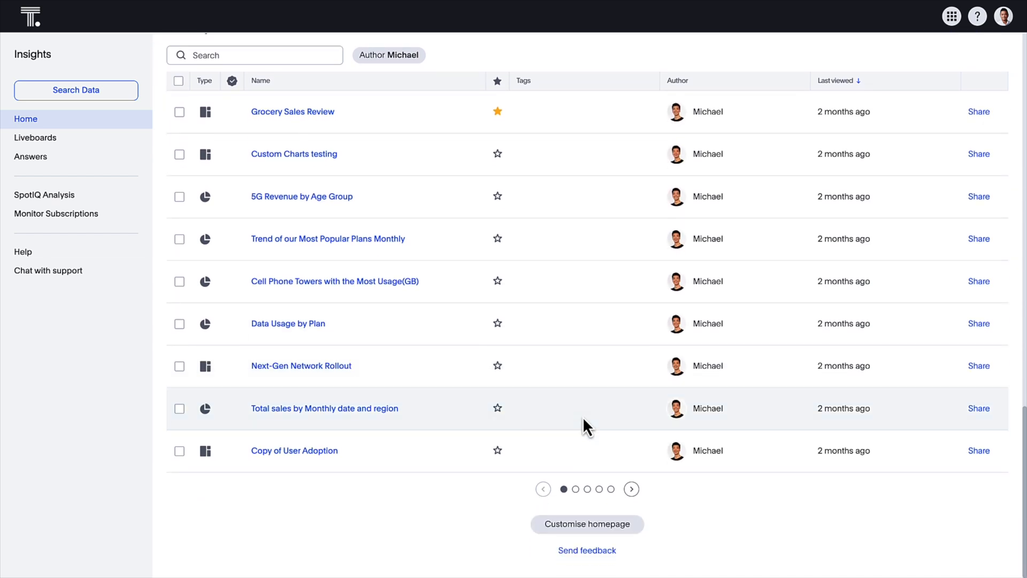
- Customise the homepage layout, moving My library above Trending, and save the new order
left_click(587, 523)
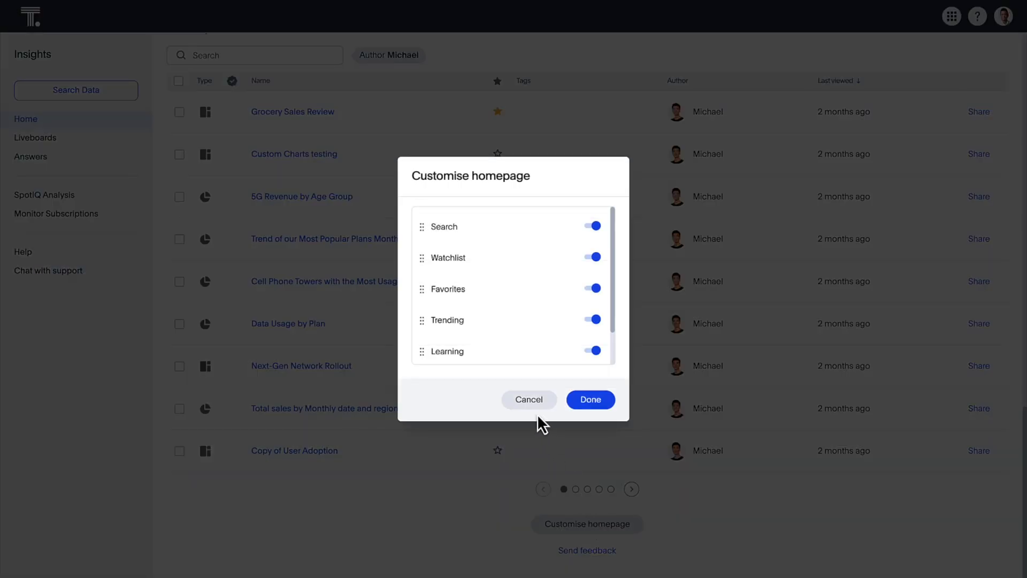
scroll("down", 3)
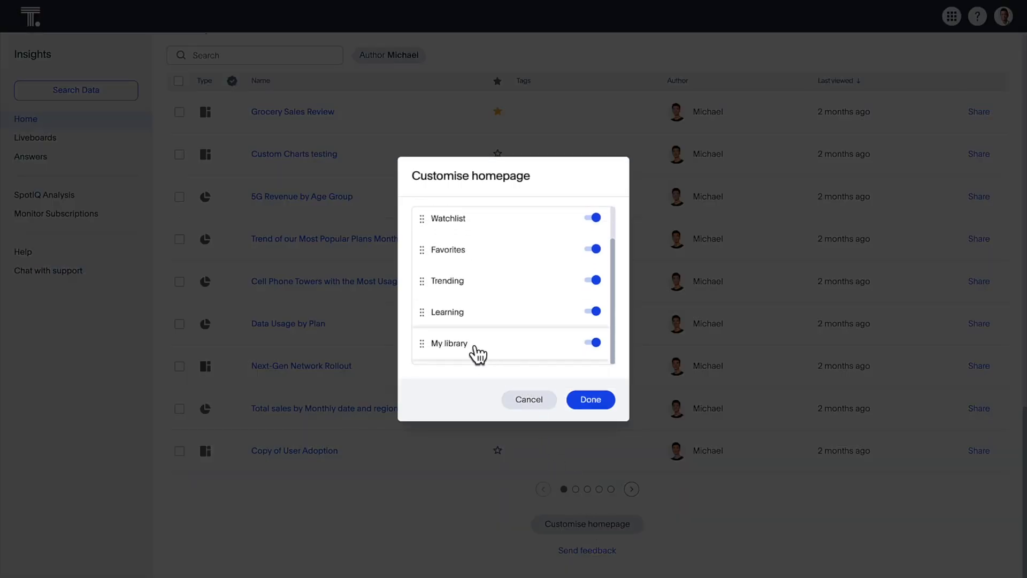
left_click_drag(475, 351, 476, 280)
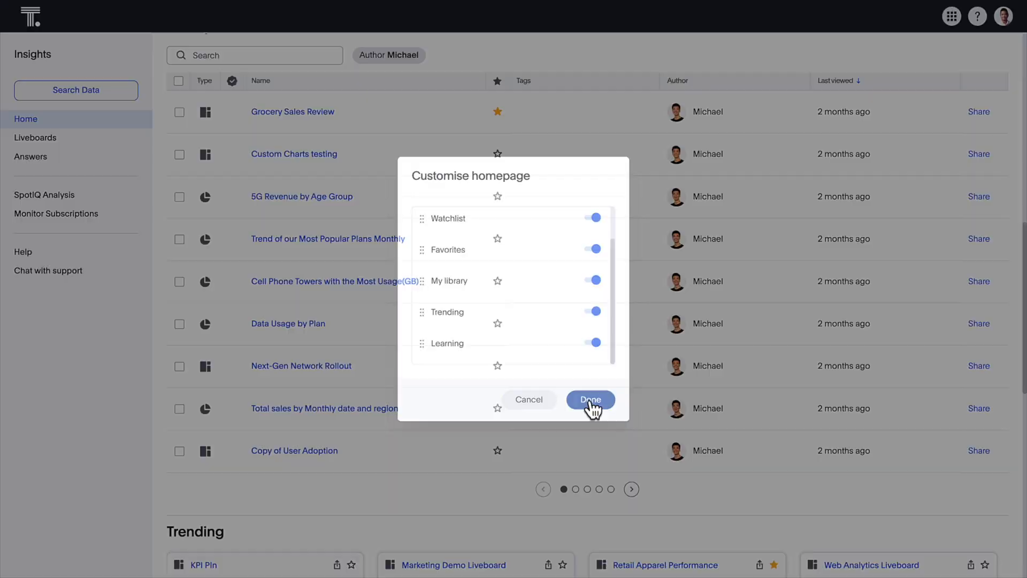
left_click(588, 400)
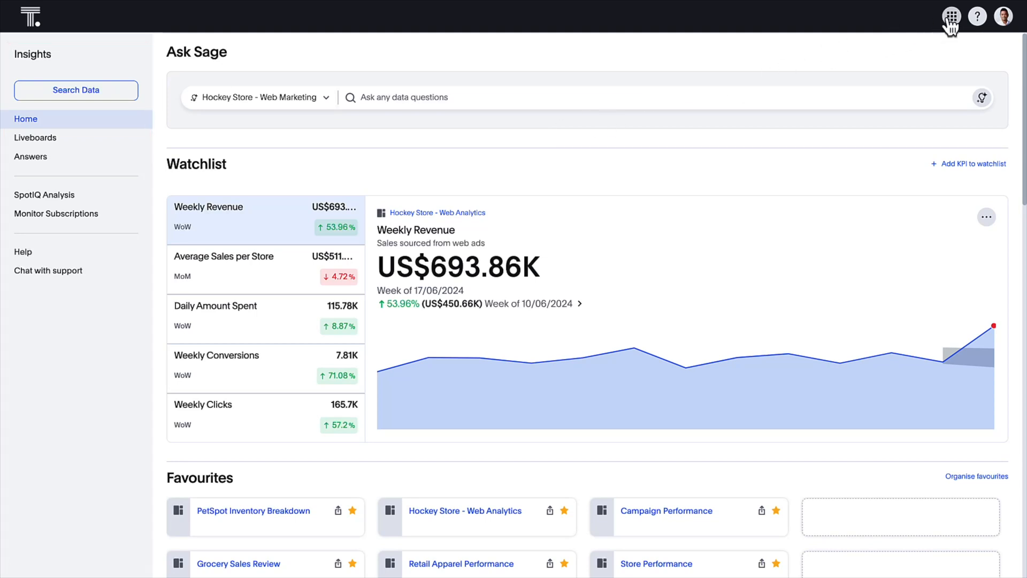
- Show the app switcher's product areas: Insights, Data models, Developer and Admin
left_click(951, 16)
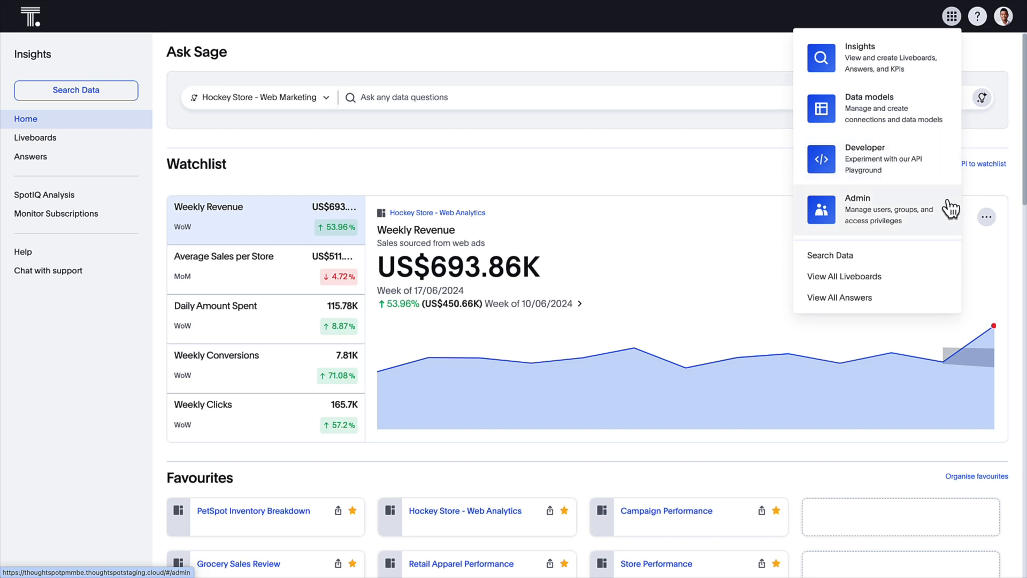
left_click(878, 210)
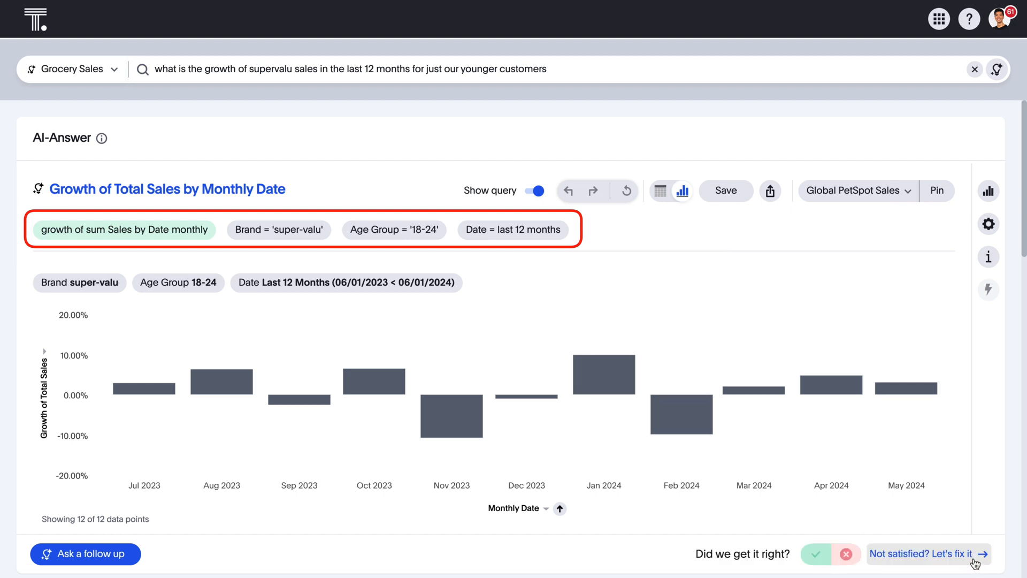
- Fix the Sage answer's Age Group filter to include 25-34 alongside 18-24
left_click(924, 553)
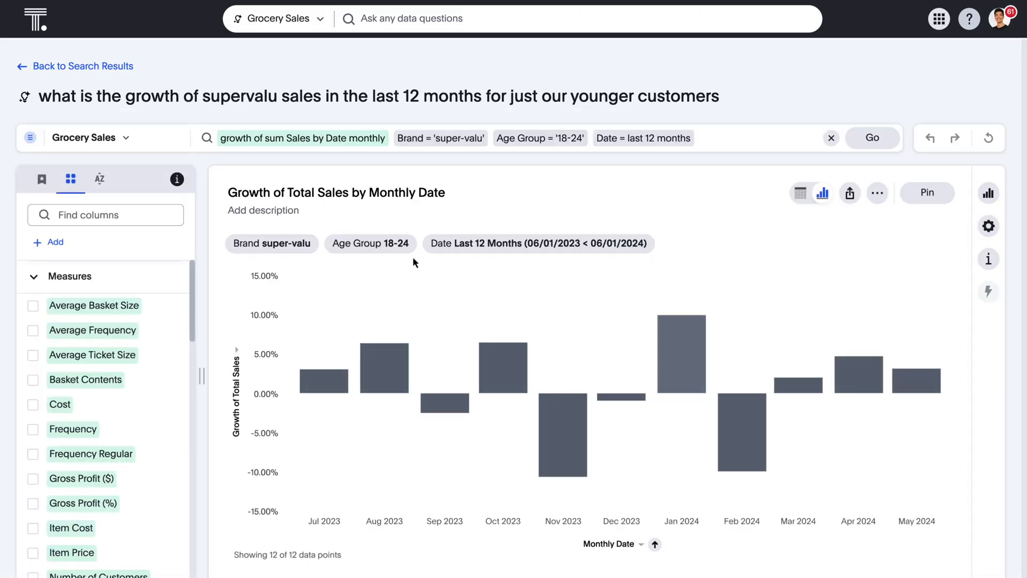
left_click(538, 138)
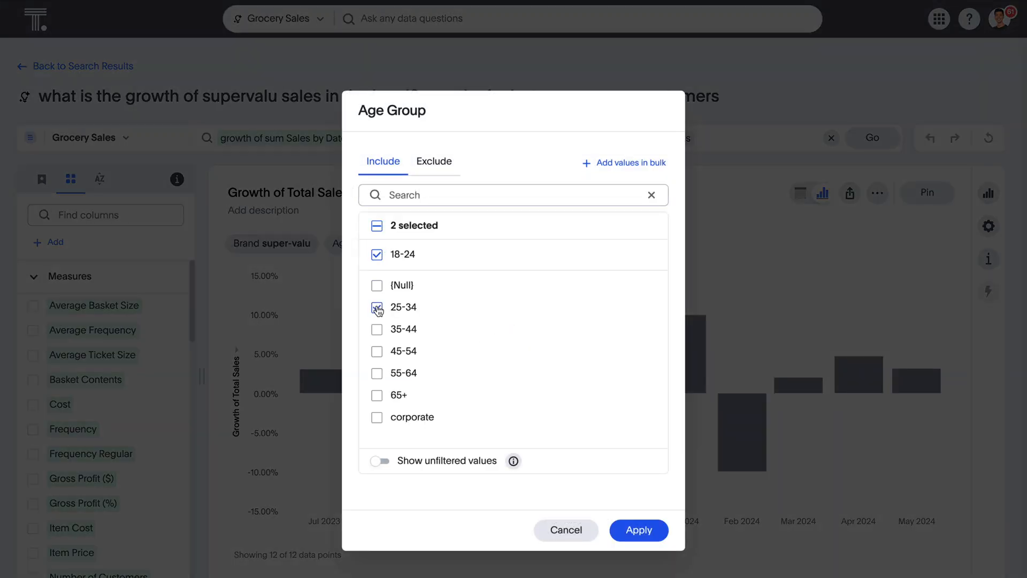
left_click(637, 530)
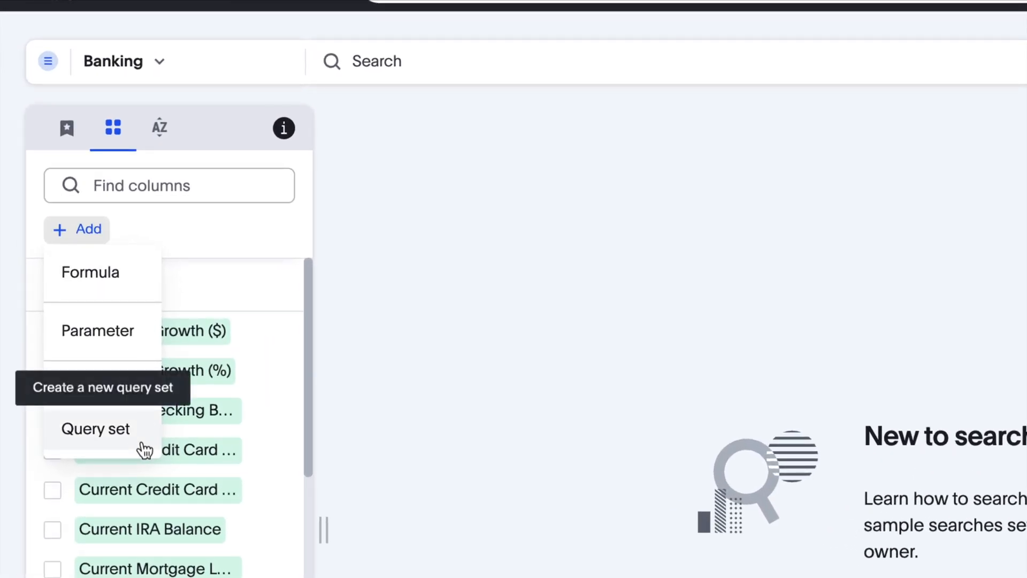
- Create a VIP Gold Customers query set on Customer Name, described as top 500 clients by savings balance
left_click(94, 428)
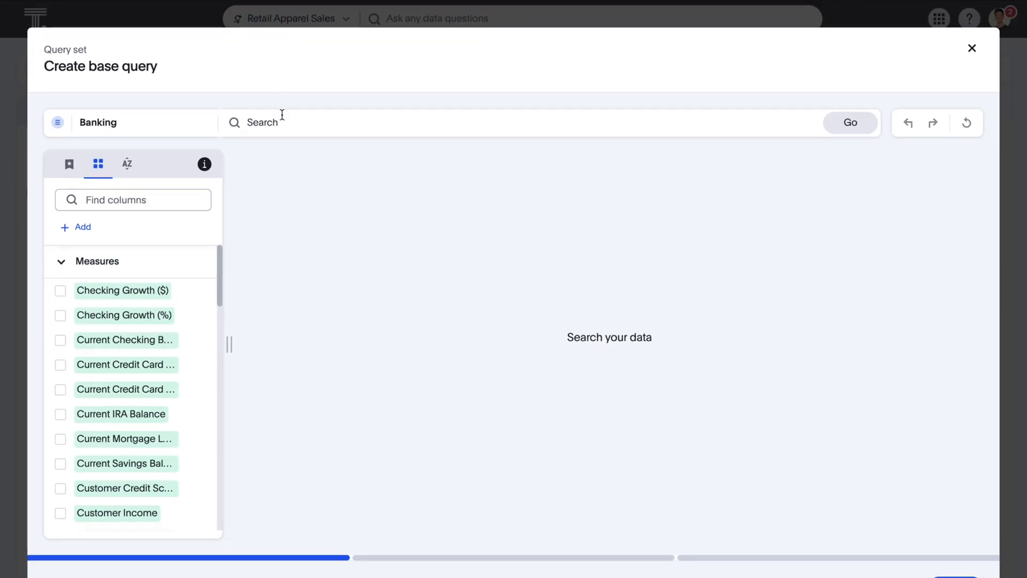
type("cu")
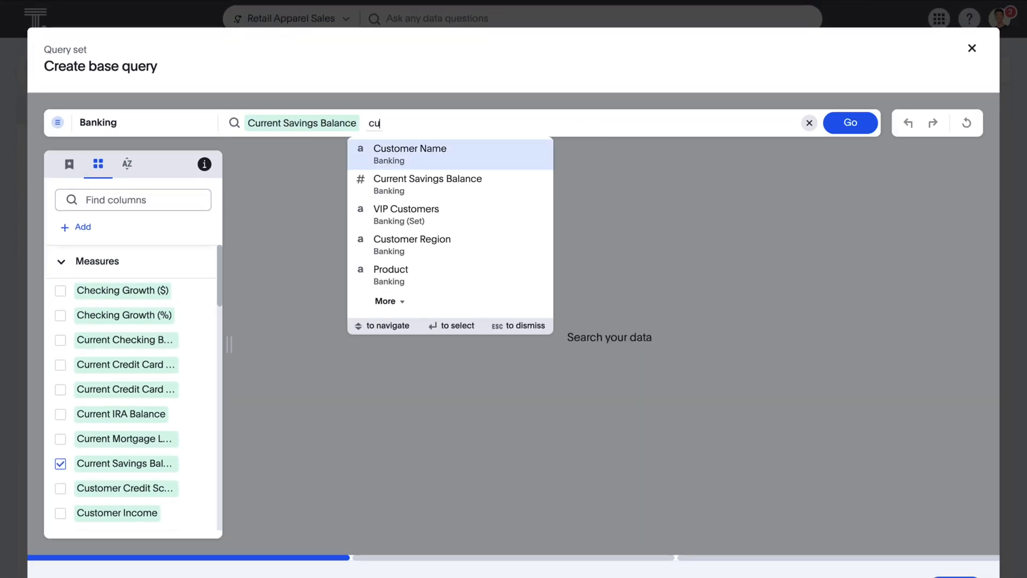
left_click(410, 148)
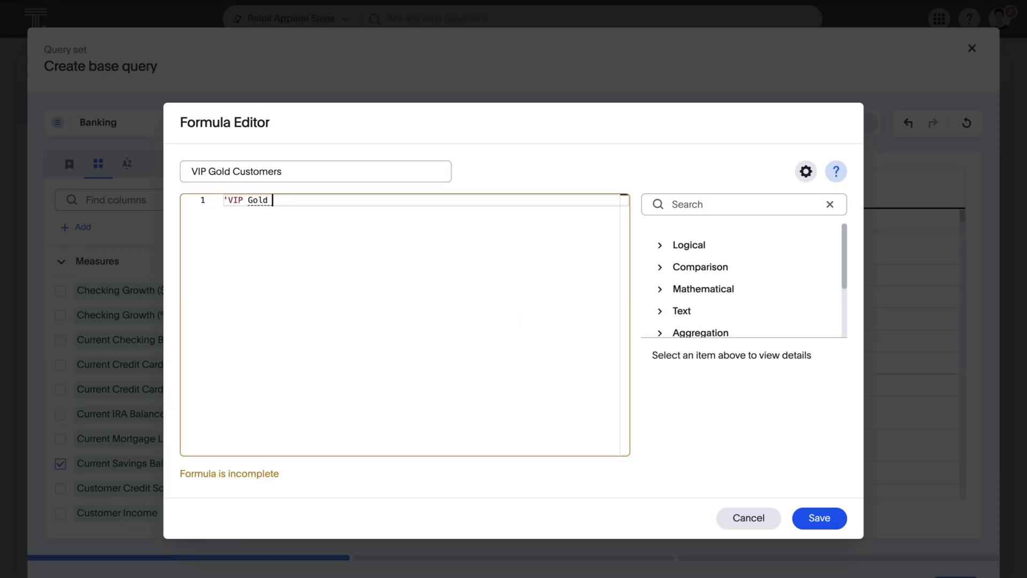
left_click(818, 518)
type("VIP Go")
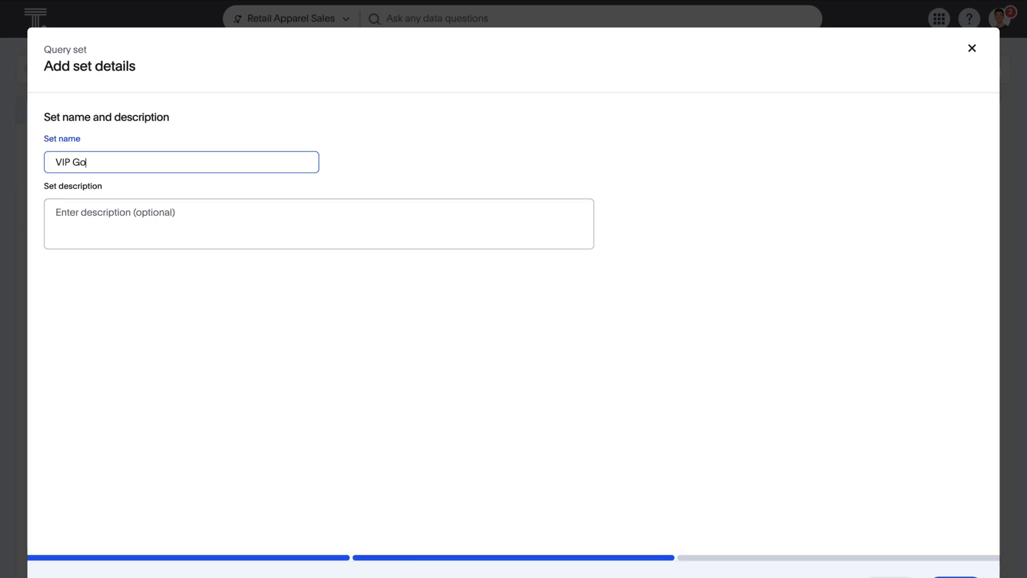
type("Top 500 clients by savings account b")
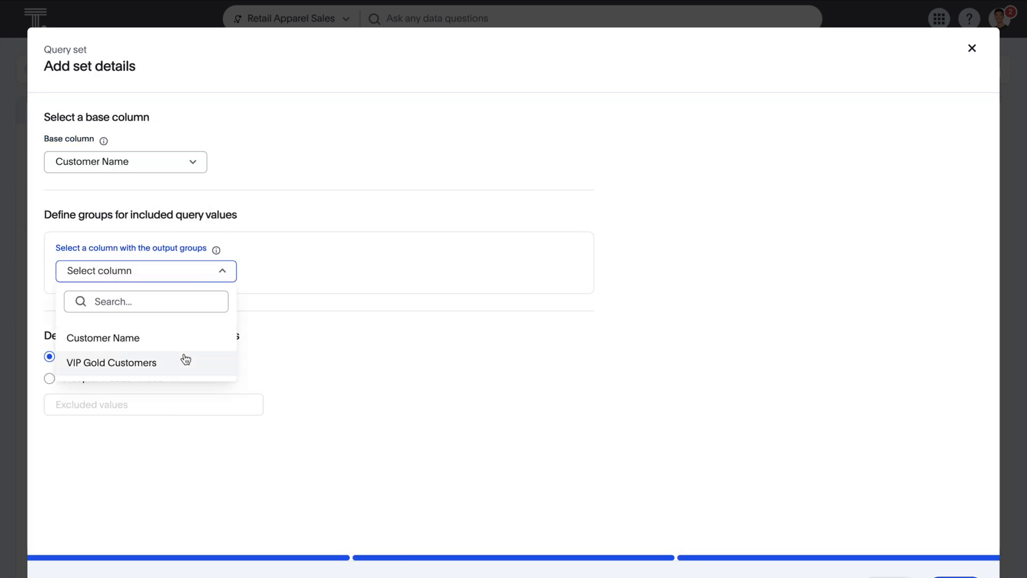
- Search Current Savings Balance by Region using VIP Gold Customers as output groups
left_click(111, 363)
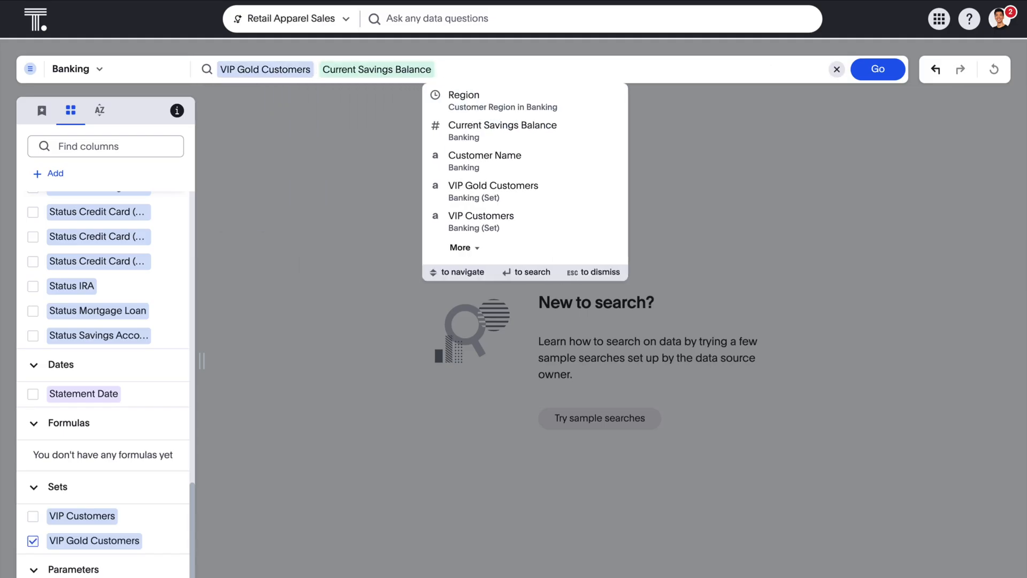
left_click(463, 94)
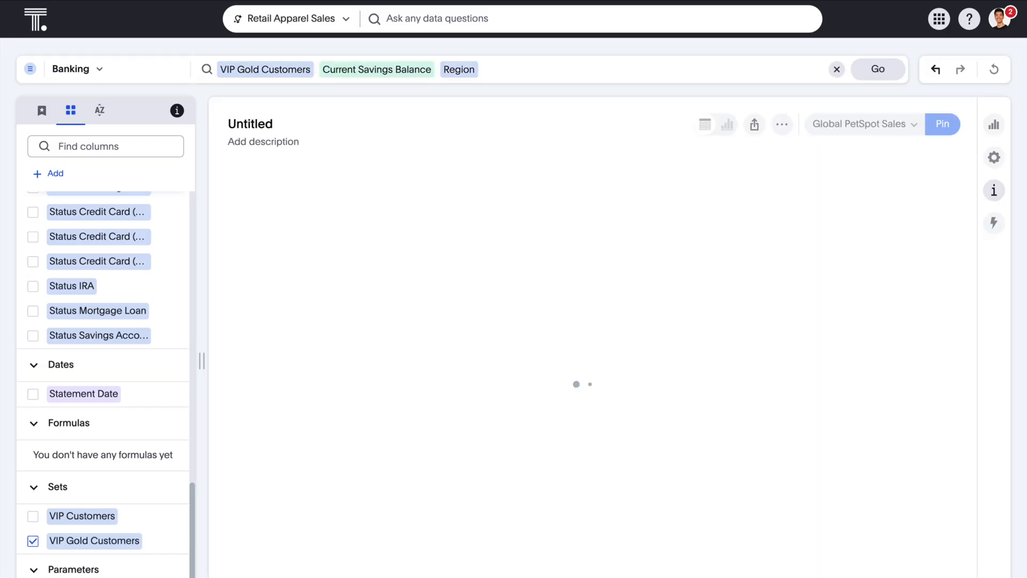